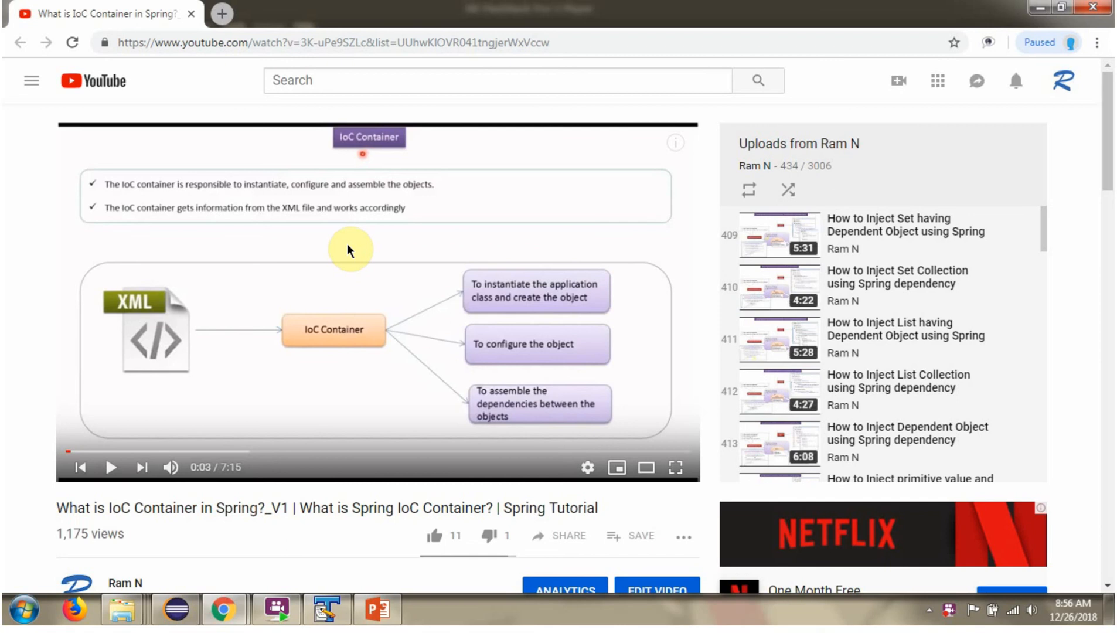
Step: Scroll the video page until the description beginning with the Java source code link shows
scroll("down", 3)
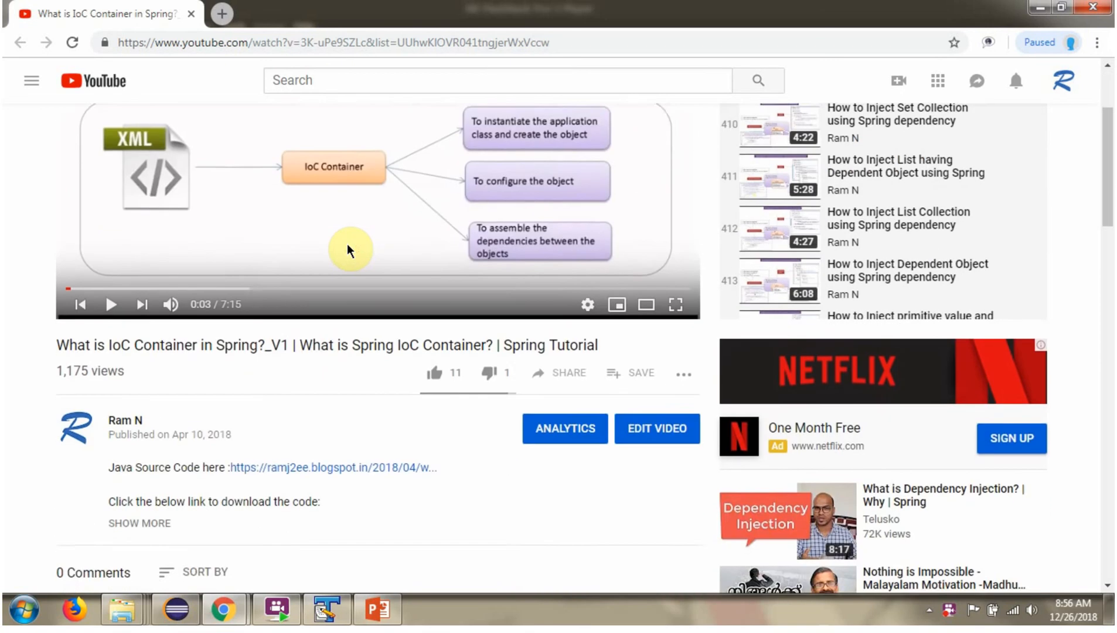
scroll("down", 3)
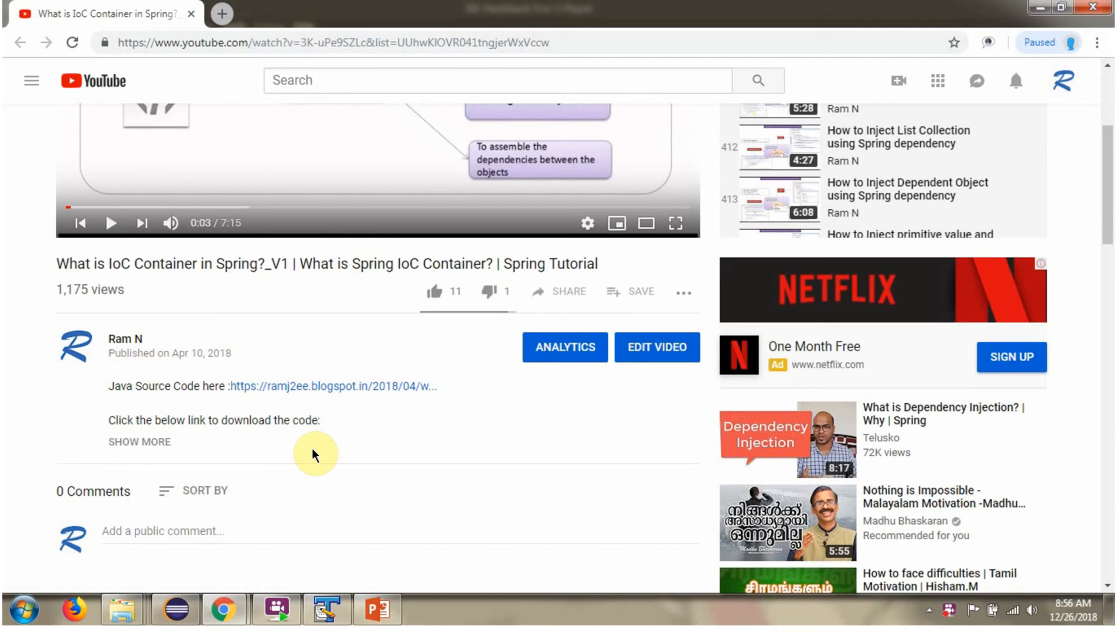
mouse_move(159, 457)
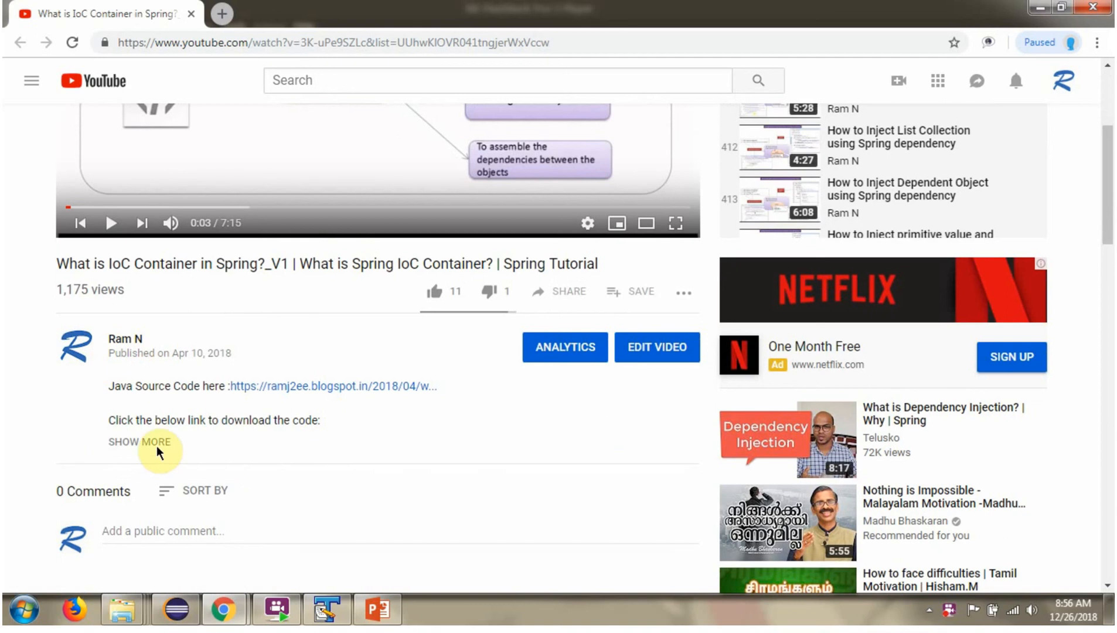
Step: Expand the description via SHOW MORE to reveal the download, GitHub and Bitbucket links
left_click(140, 443)
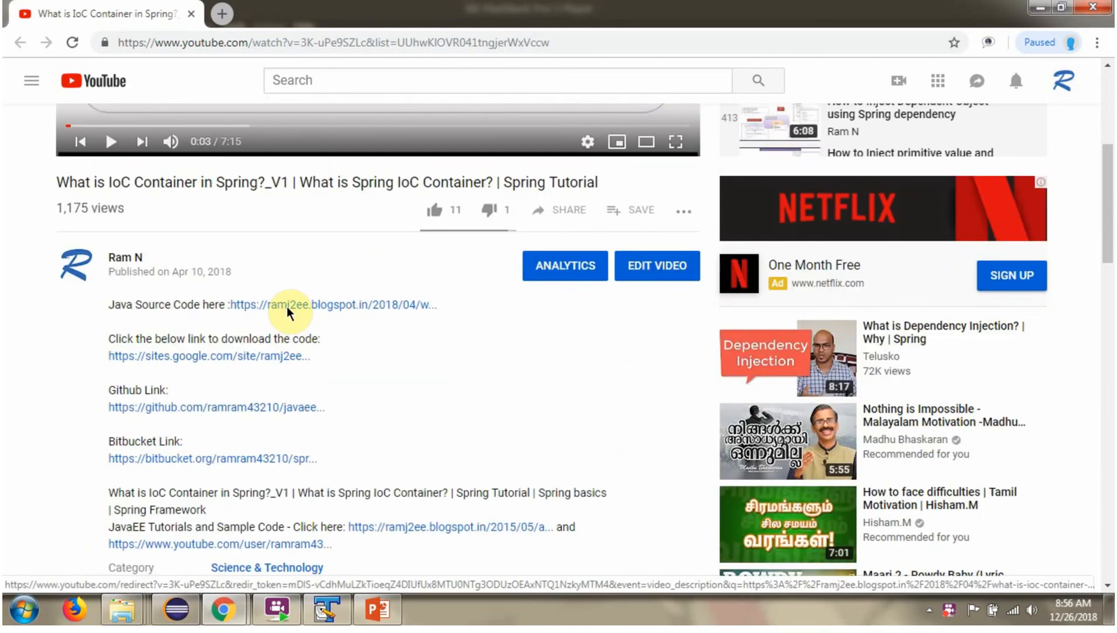
mouse_move(289, 370)
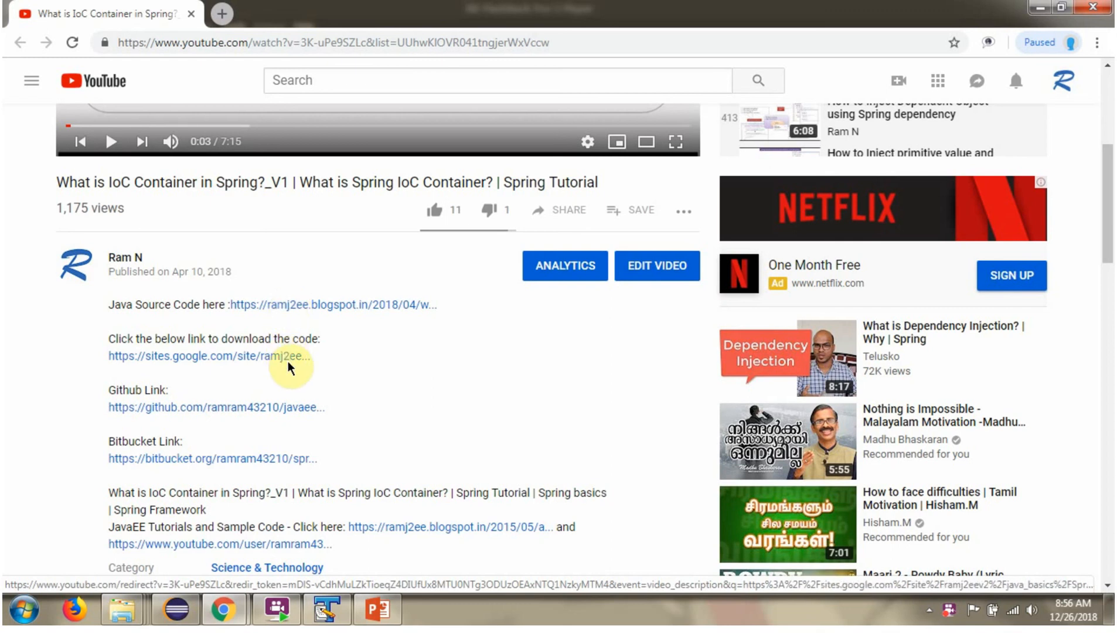
mouse_move(302, 458)
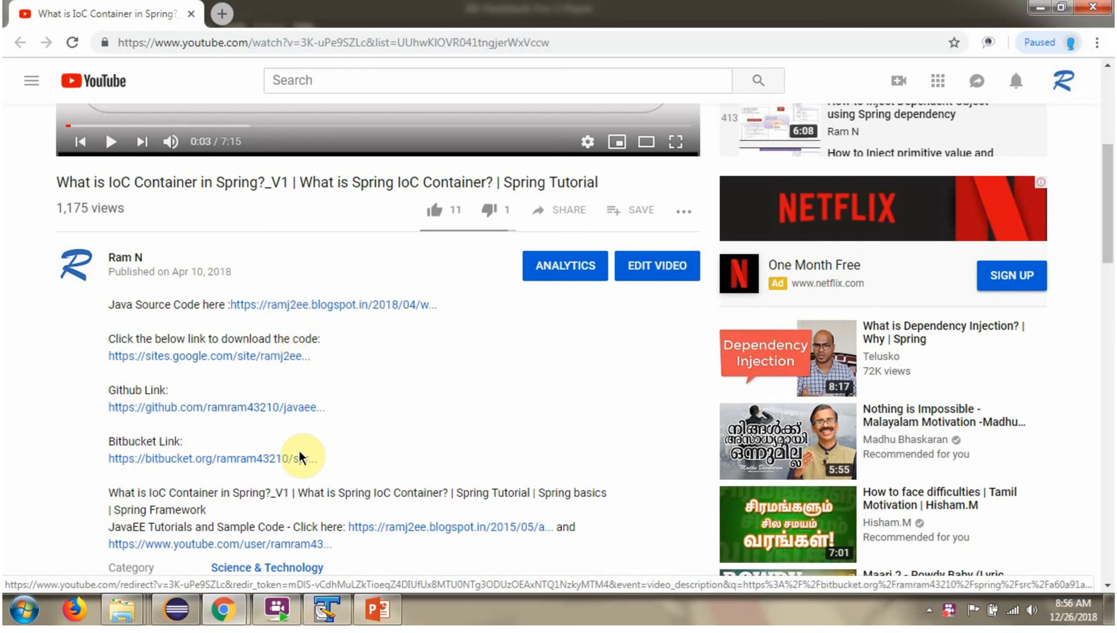